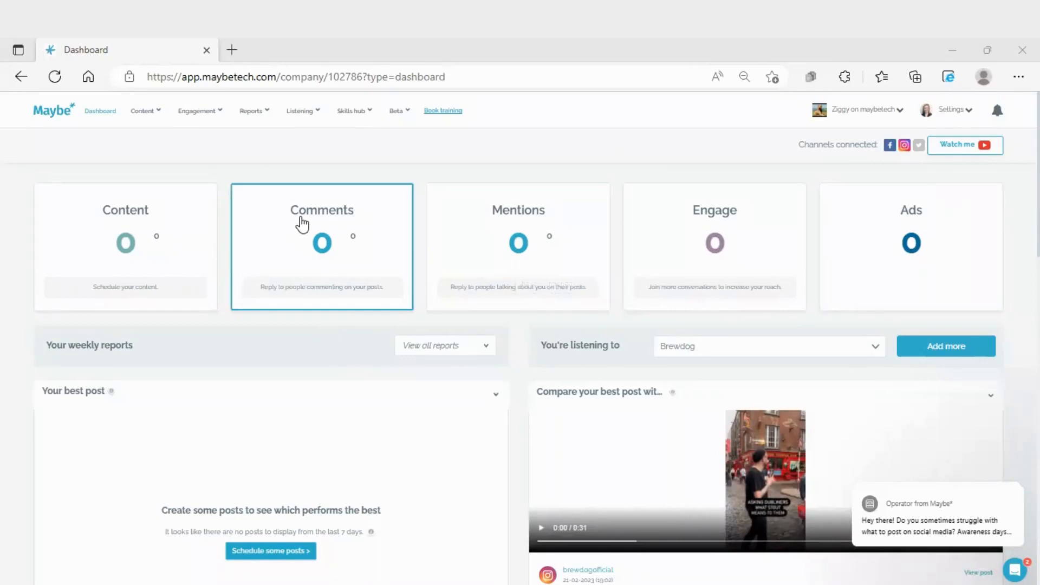
pyautogui.moveTo(425, 327)
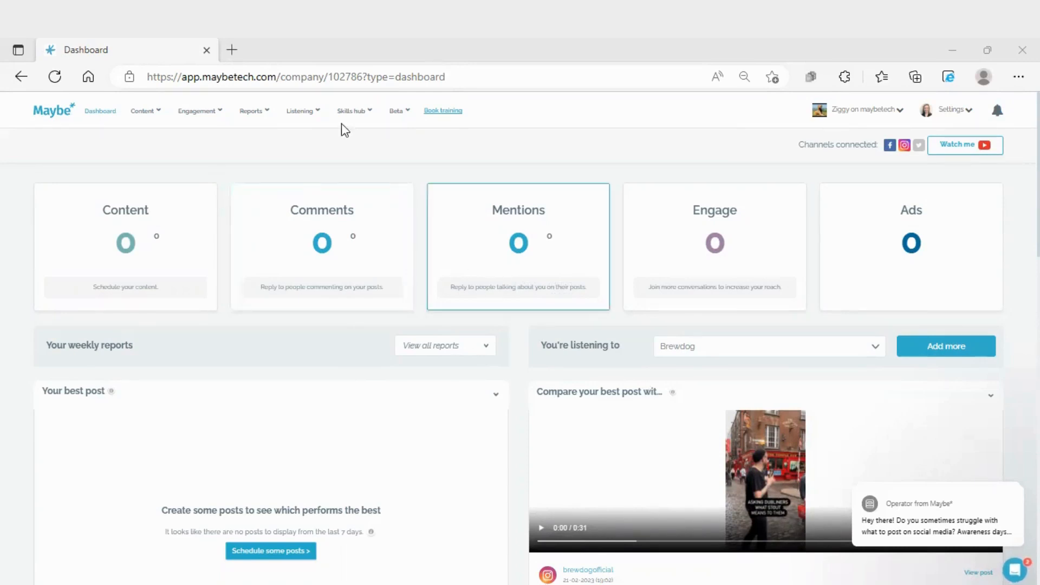
pyautogui.moveTo(265, 148)
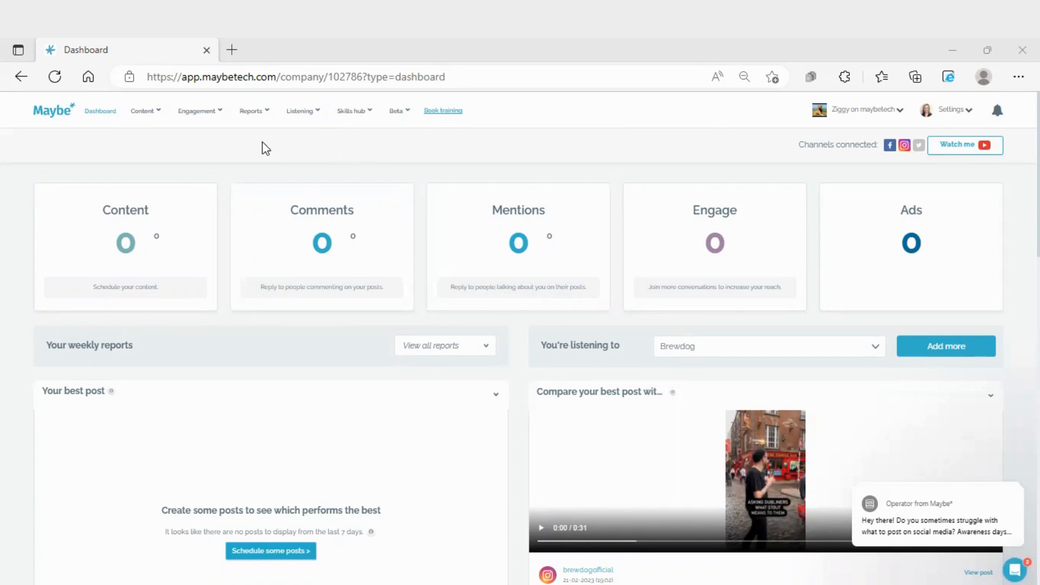
# Navigate from the dashboard to the Content calendar via the Content menu
pyautogui.click(143, 110)
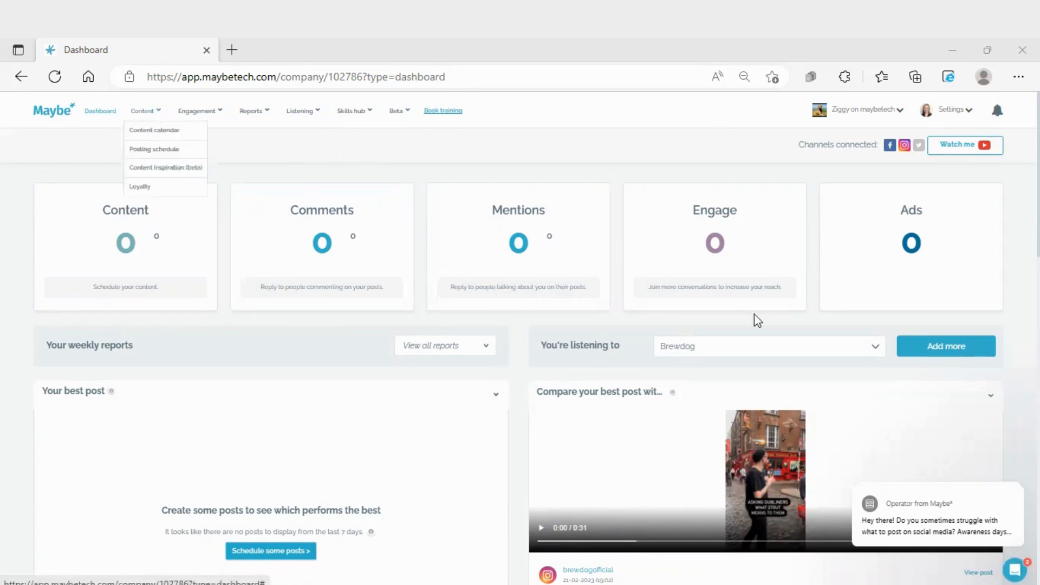
pyautogui.moveTo(154, 130)
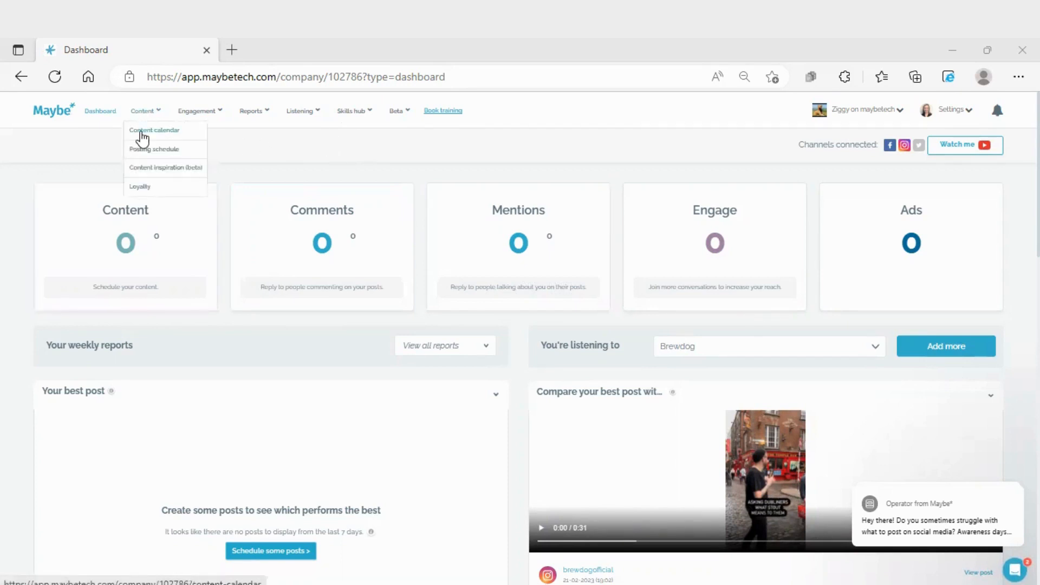
pyautogui.click(155, 130)
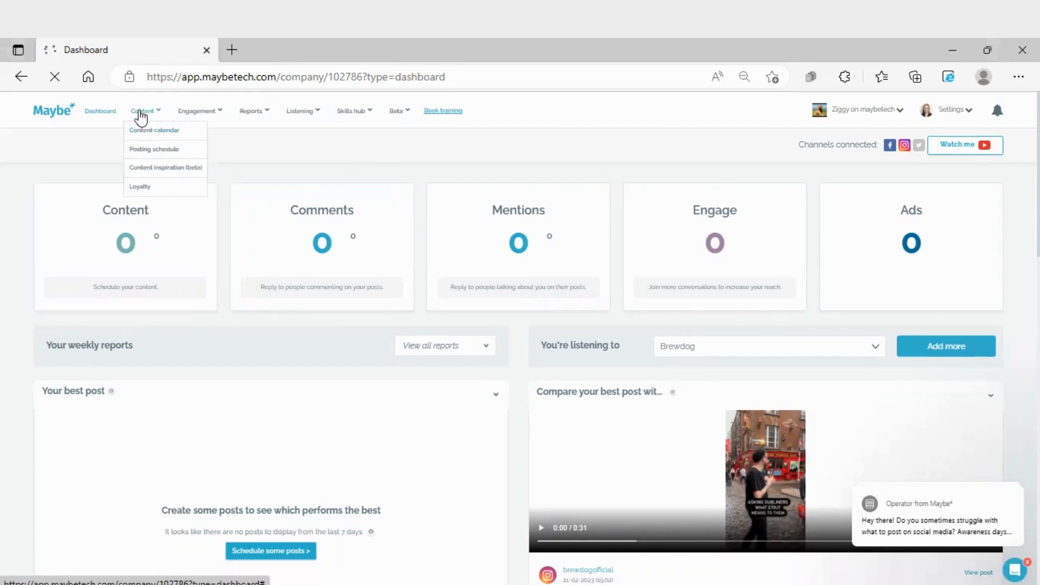
# Start a new post on Saturday 25th February 2023 from the calendar week view
pyautogui.click(154, 130)
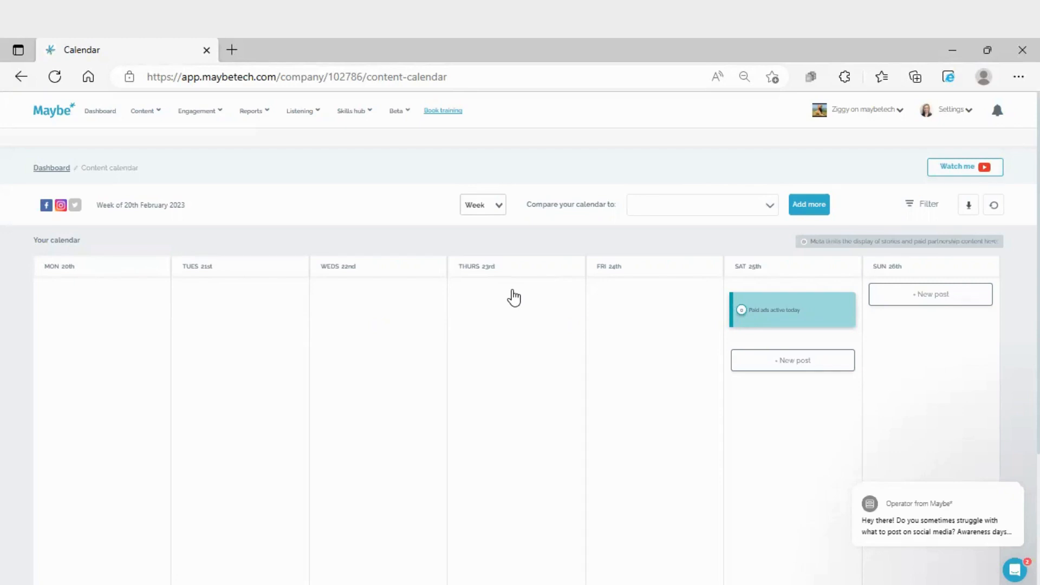
pyautogui.scroll(-3)
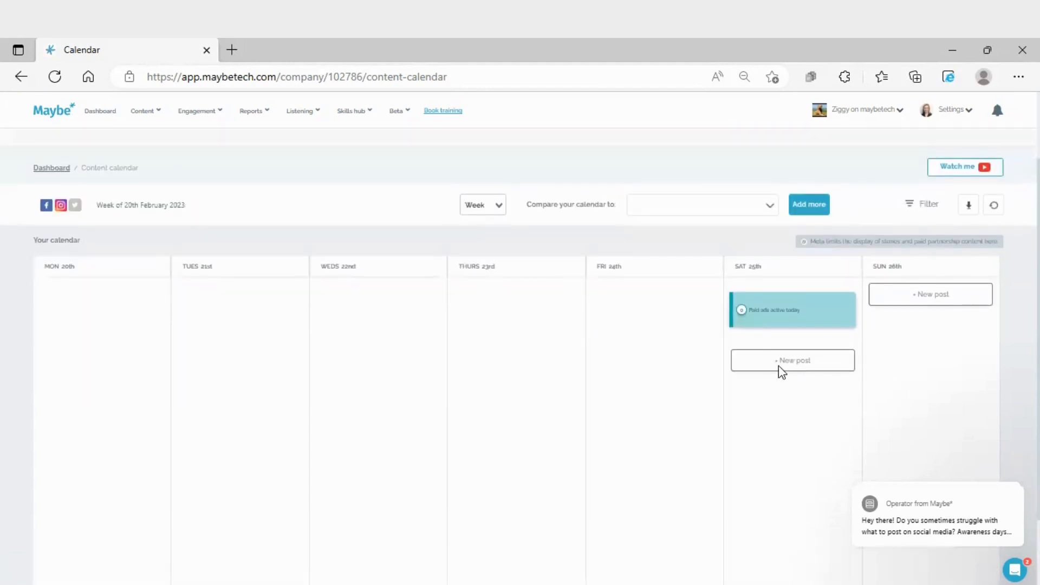
pyautogui.click(792, 360)
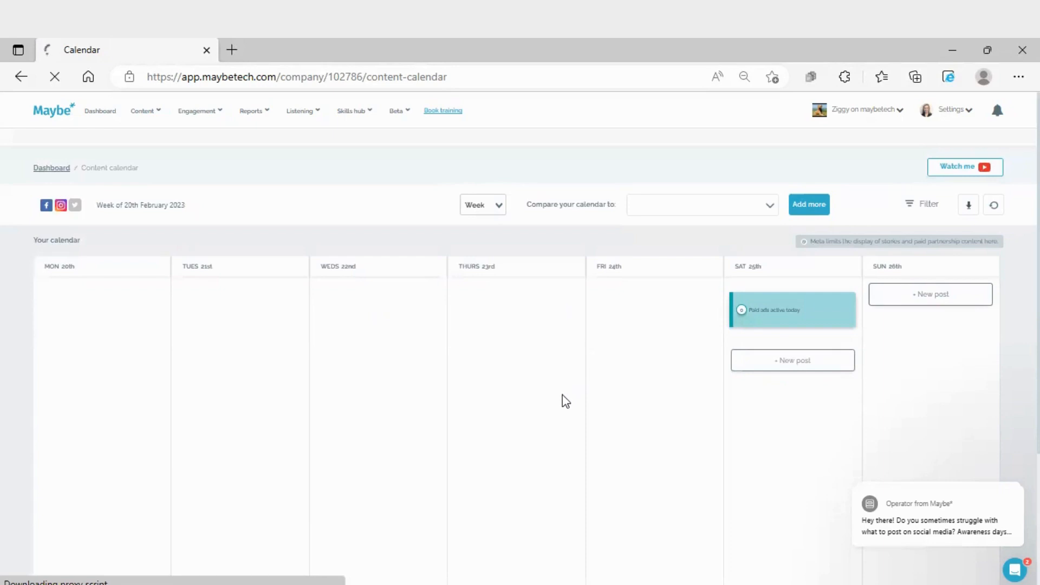
pyautogui.moveTo(569, 401)
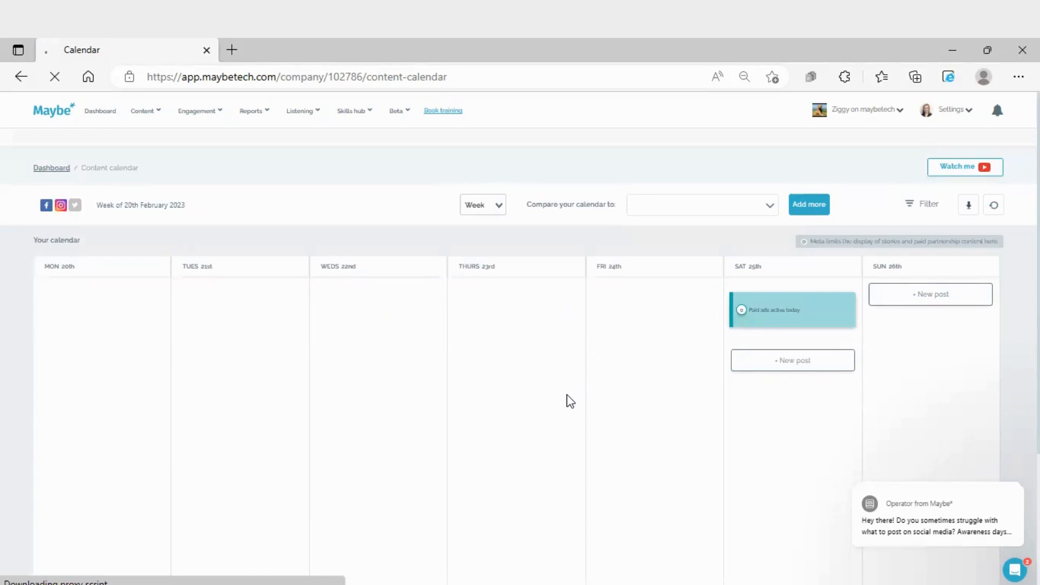
# Set the new post's channel to the Instagram account instead of Facebook
pyautogui.click(792, 360)
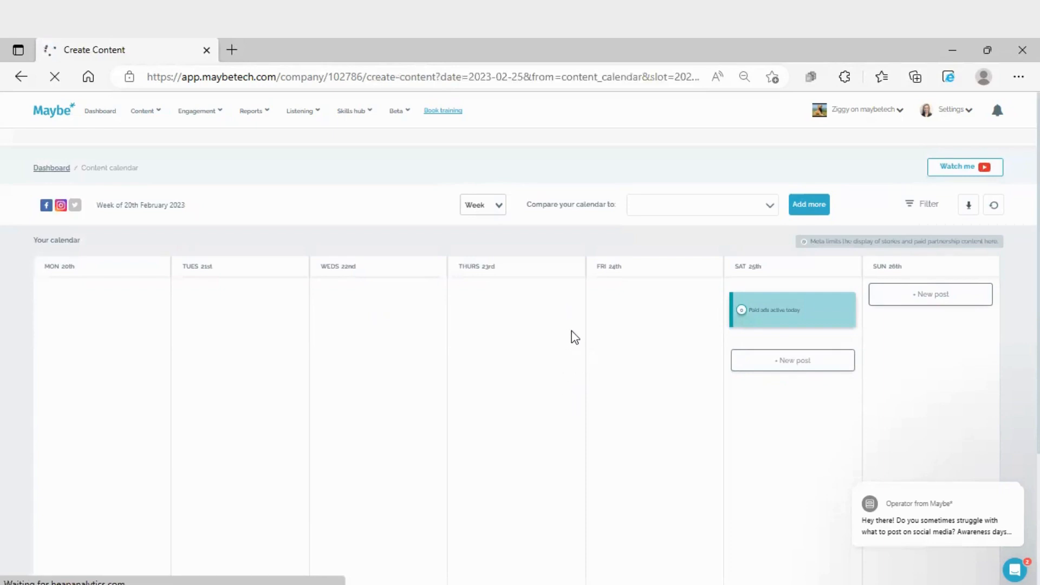
pyautogui.moveTo(604, 342)
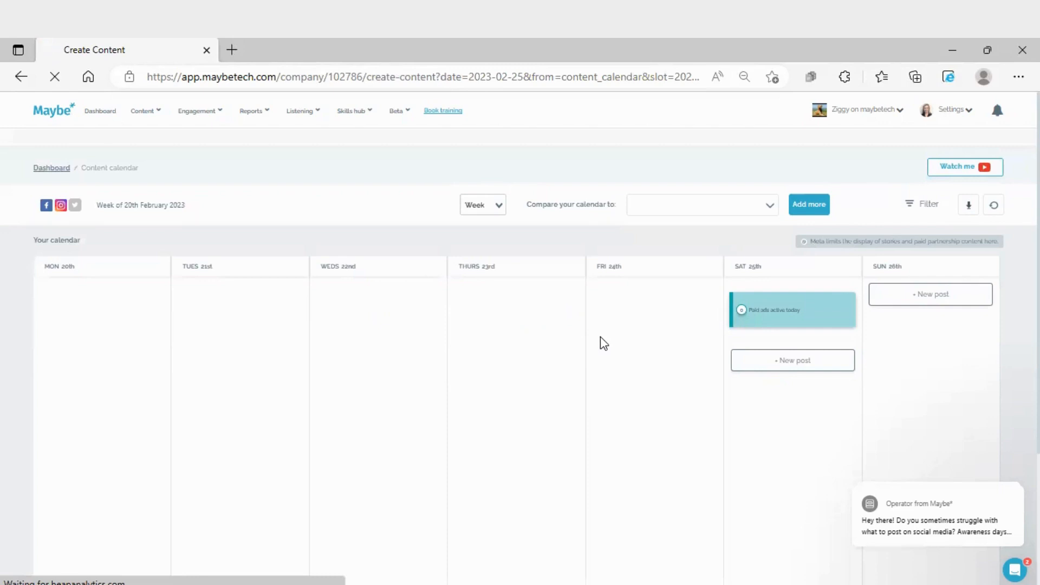
pyautogui.click(793, 360)
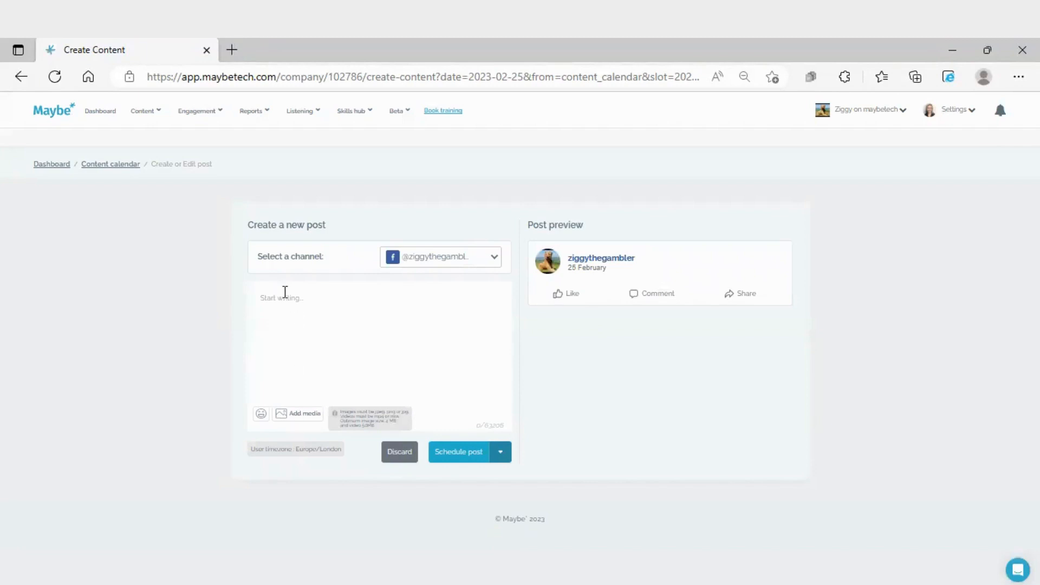
pyautogui.click(441, 257)
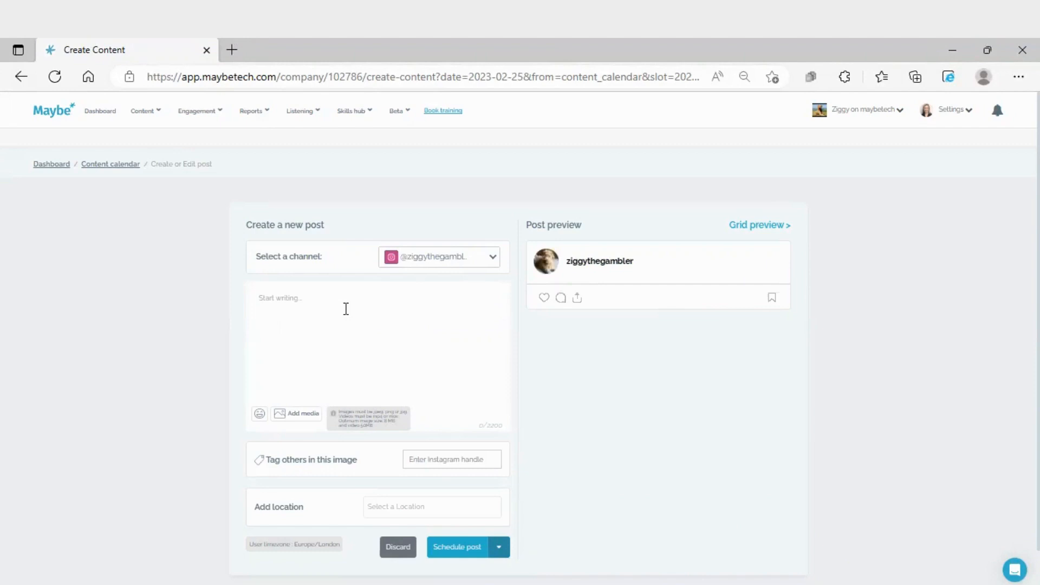
pyautogui.moveTo(293, 418)
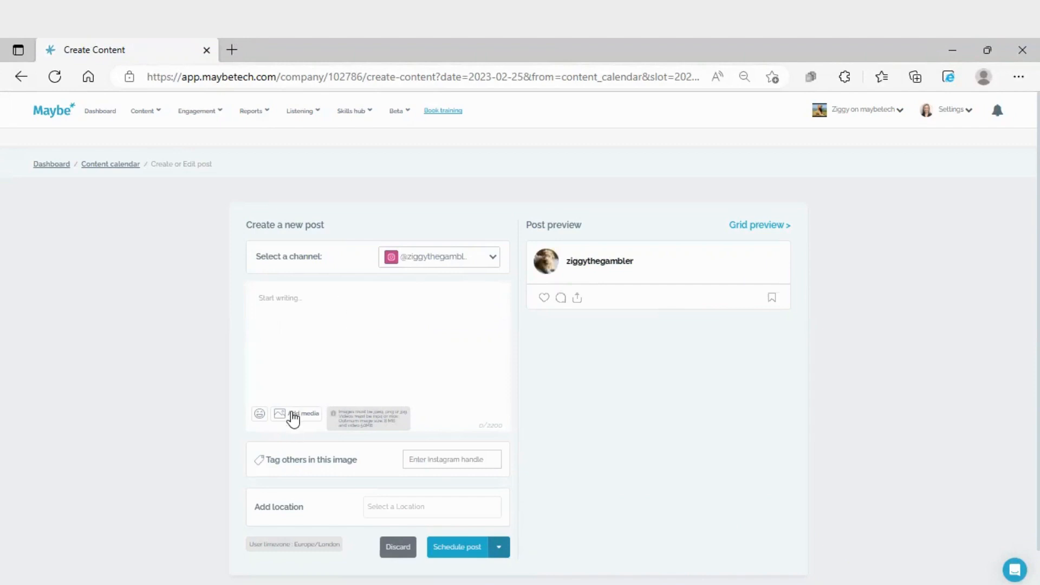
pyautogui.moveTo(293, 419)
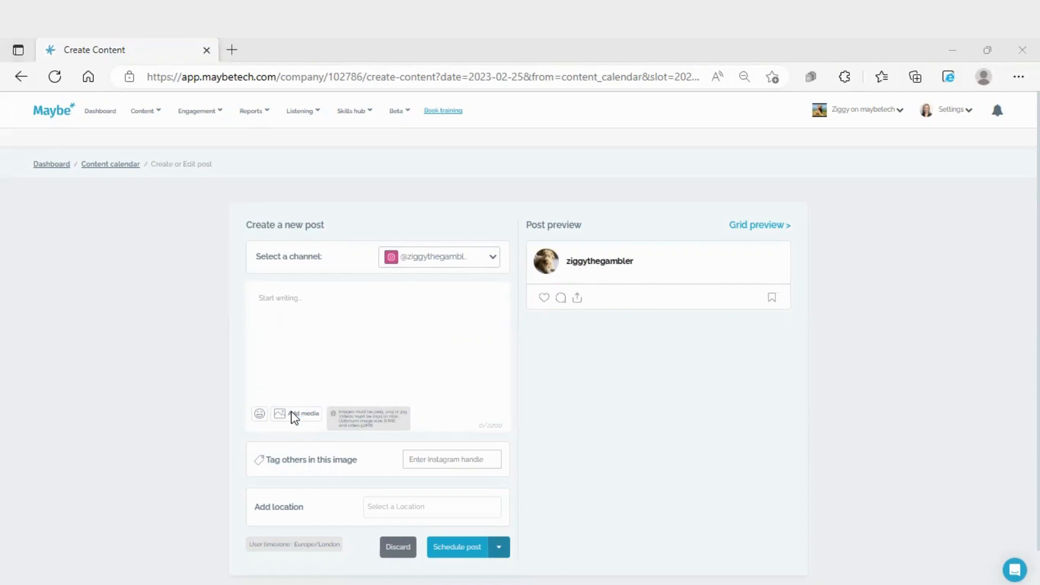
# Attach the allnailsen nail polish image and crop it to Square size
pyautogui.click(304, 413)
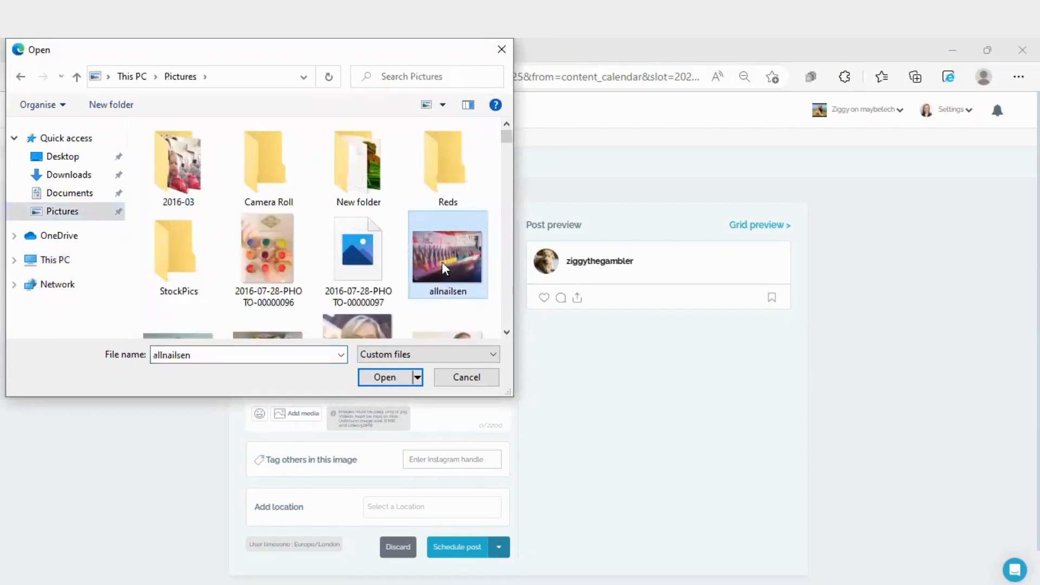
pyautogui.click(384, 377)
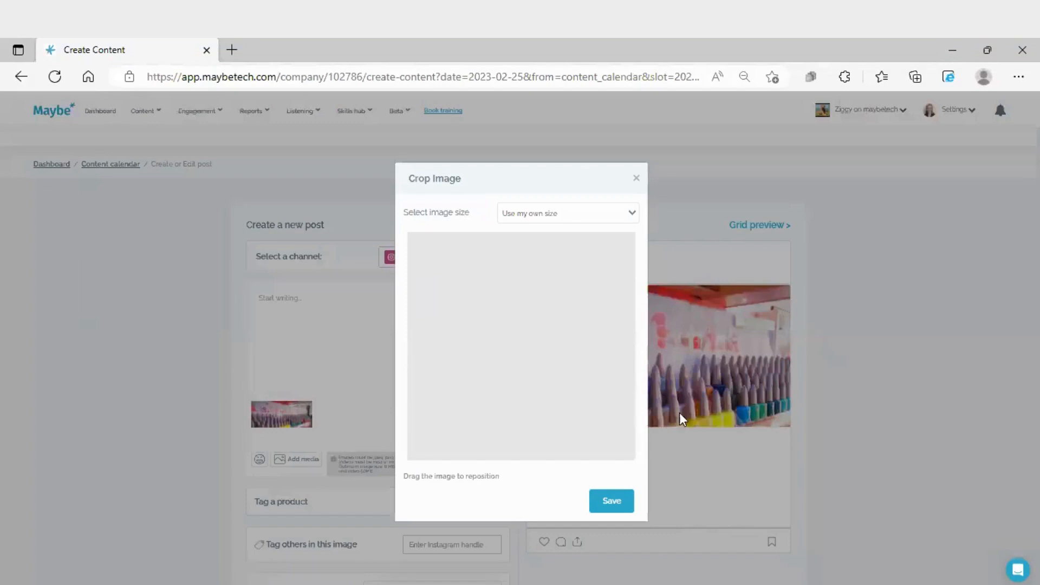
pyautogui.click(566, 214)
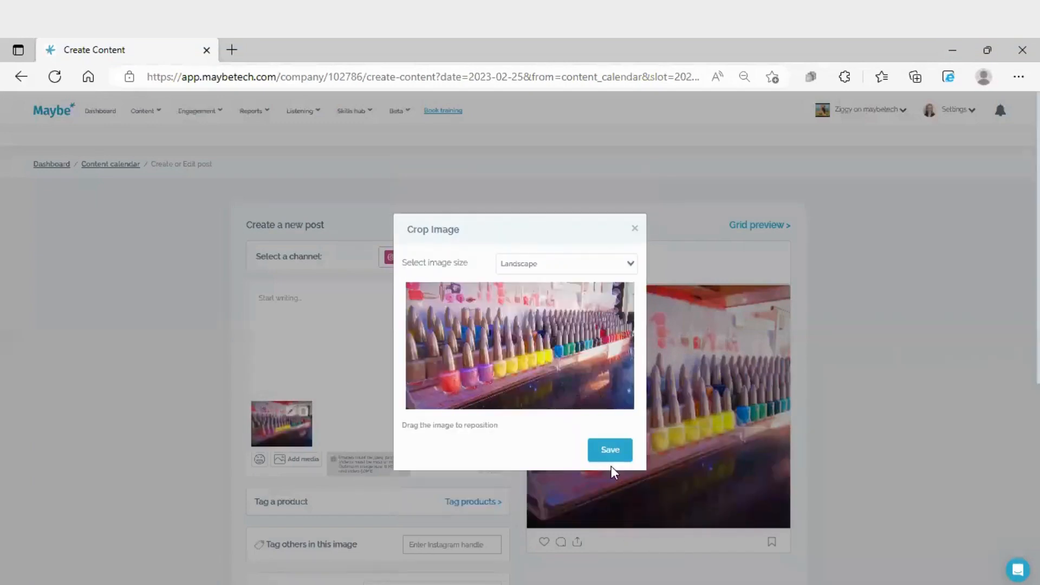
pyautogui.moveTo(640, 270)
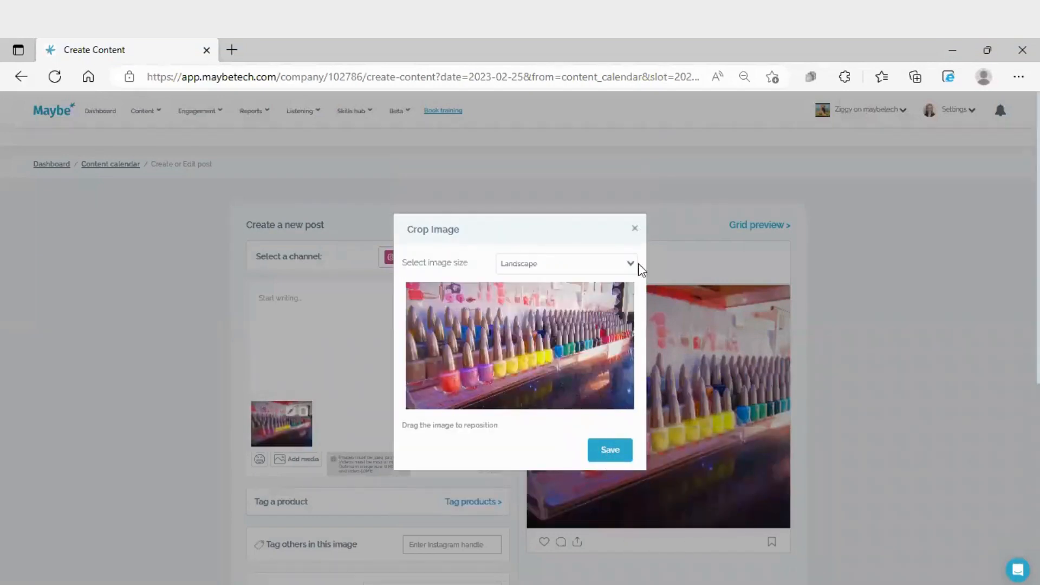
pyautogui.click(565, 263)
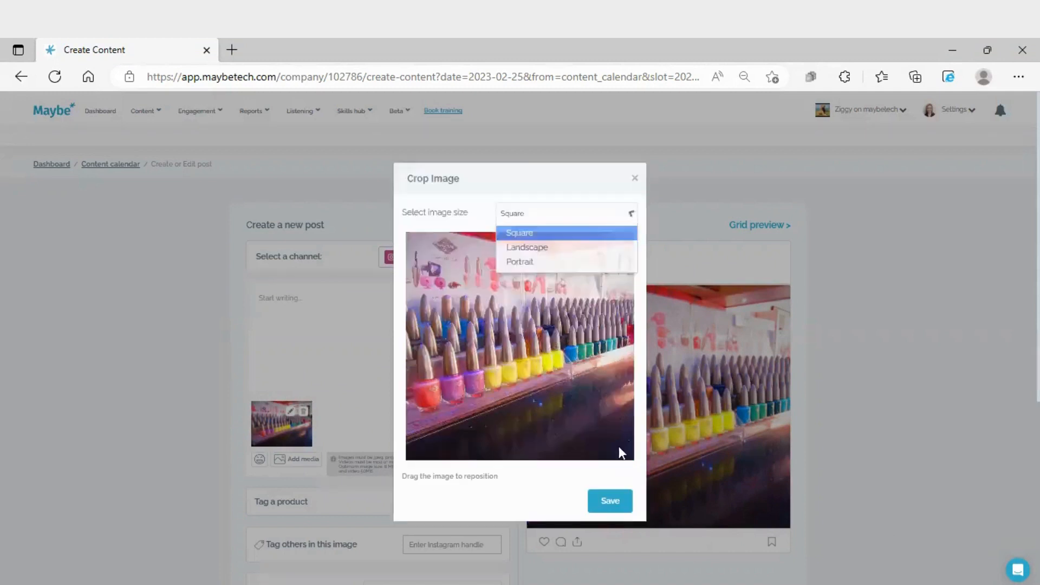
pyautogui.click(608, 501)
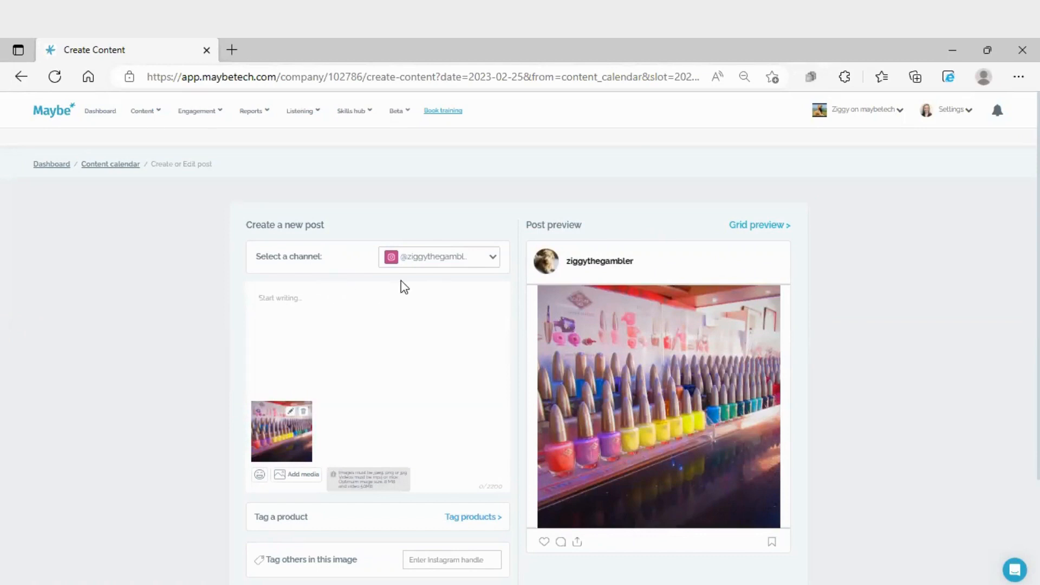
pyautogui.click(278, 298)
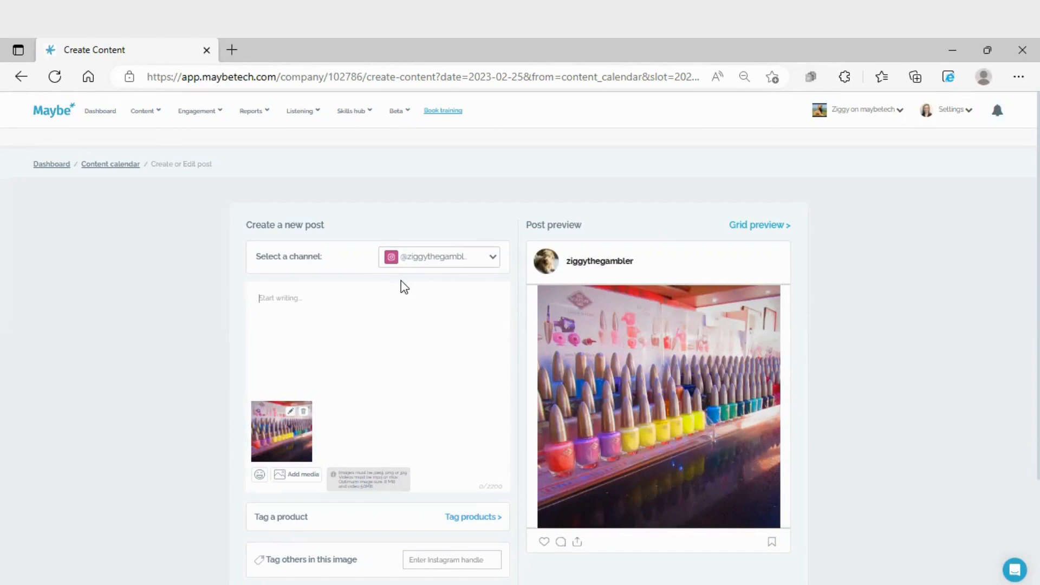
pyautogui.scroll(-3)
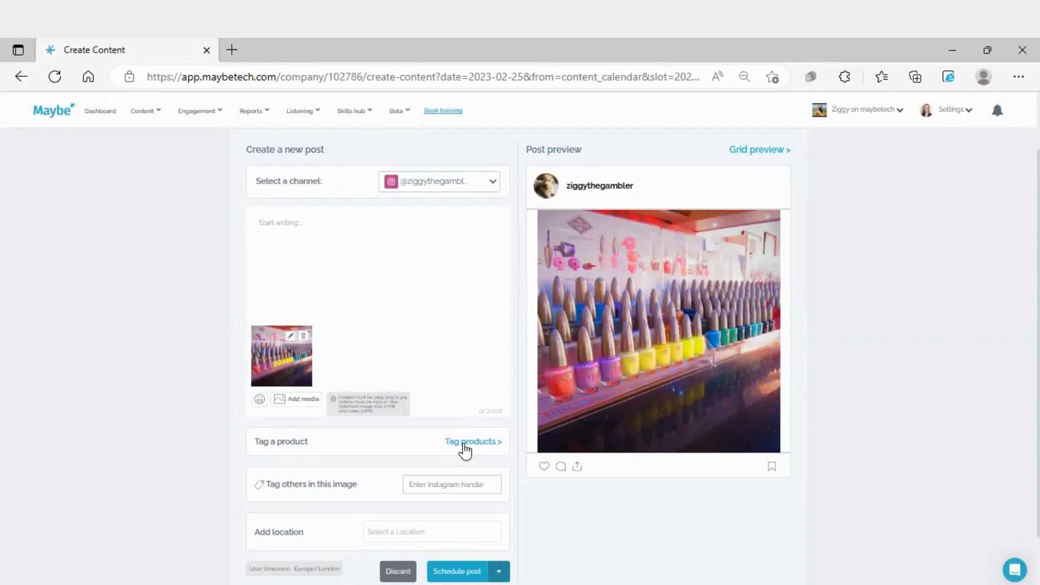
# Tag the Dutch flag pillow Shopify product on the lower-left nail polish bottles and save
pyautogui.click(472, 441)
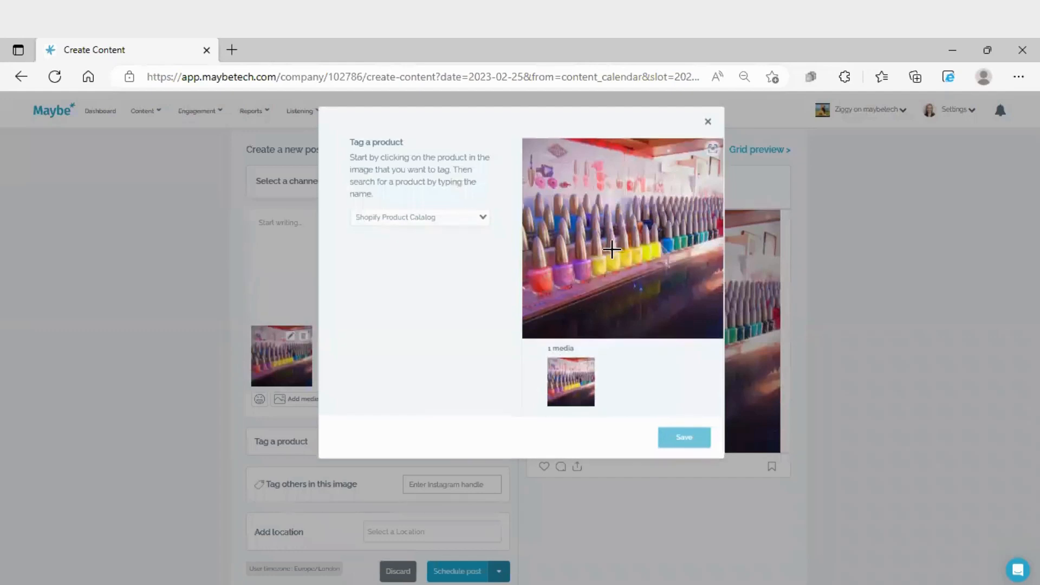
pyautogui.moveTo(560, 278)
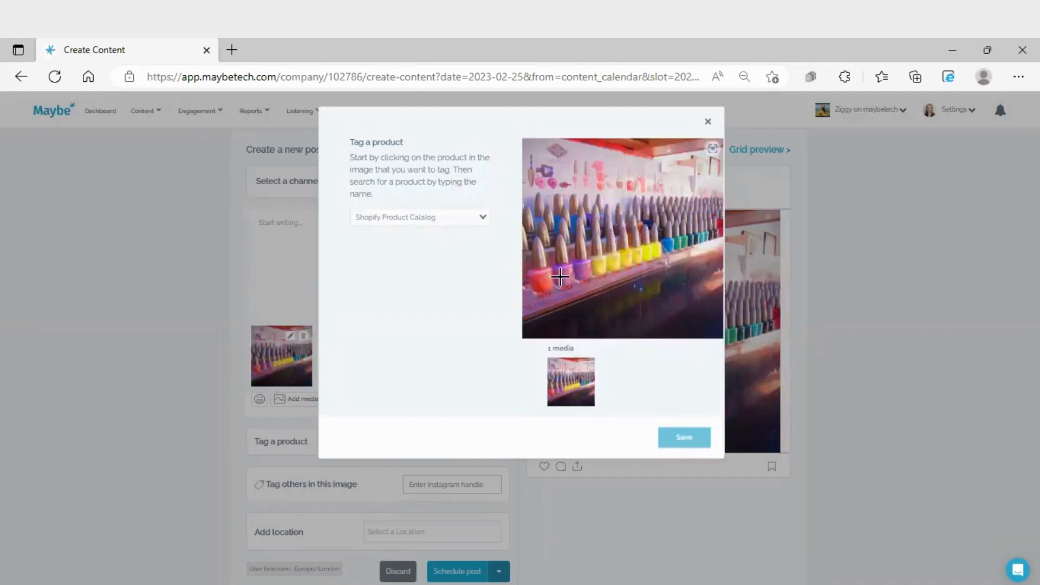
pyautogui.moveTo(591, 213)
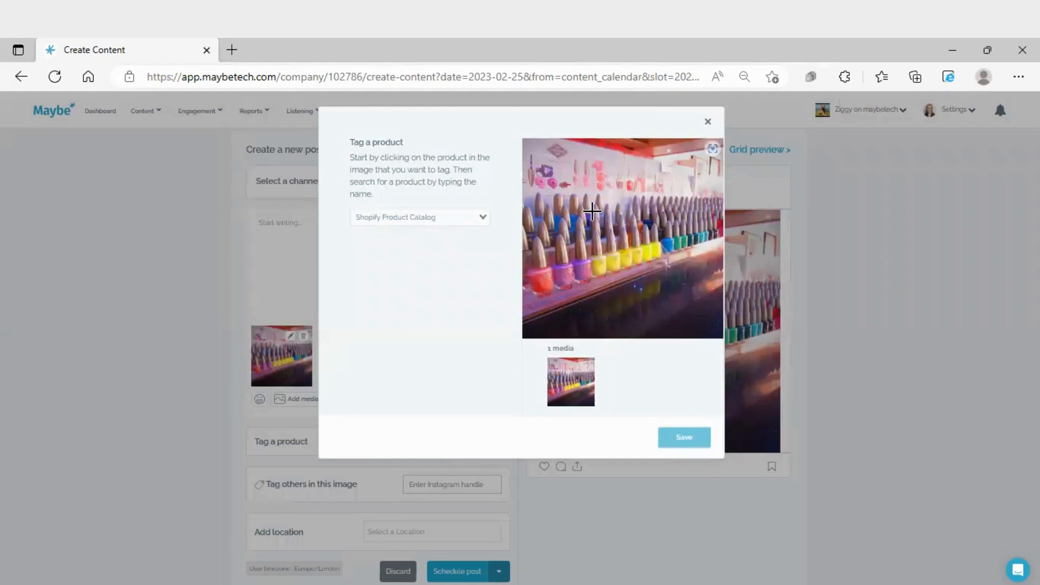
pyautogui.click(544, 279)
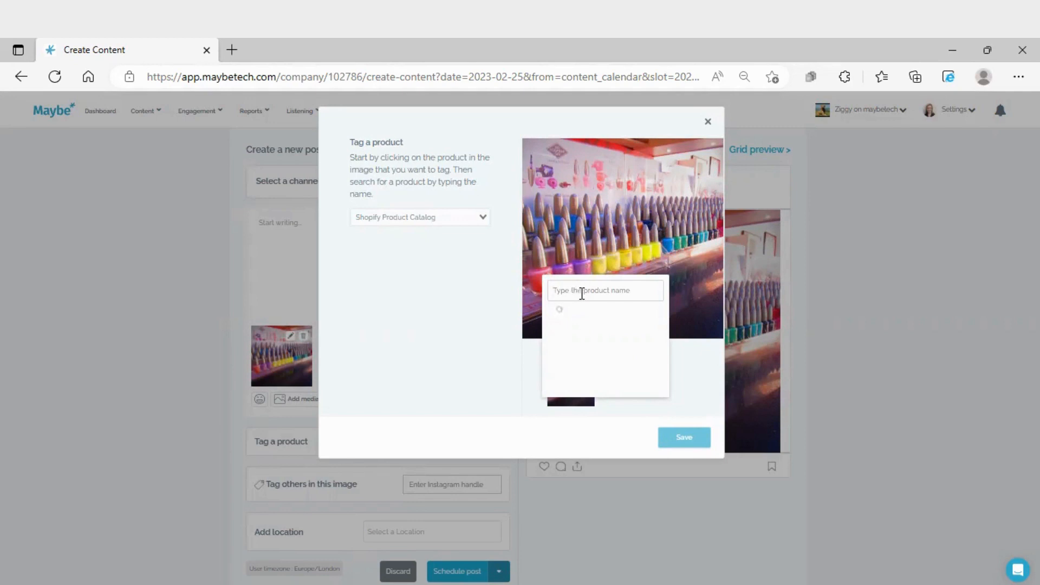
pyautogui.write('a')
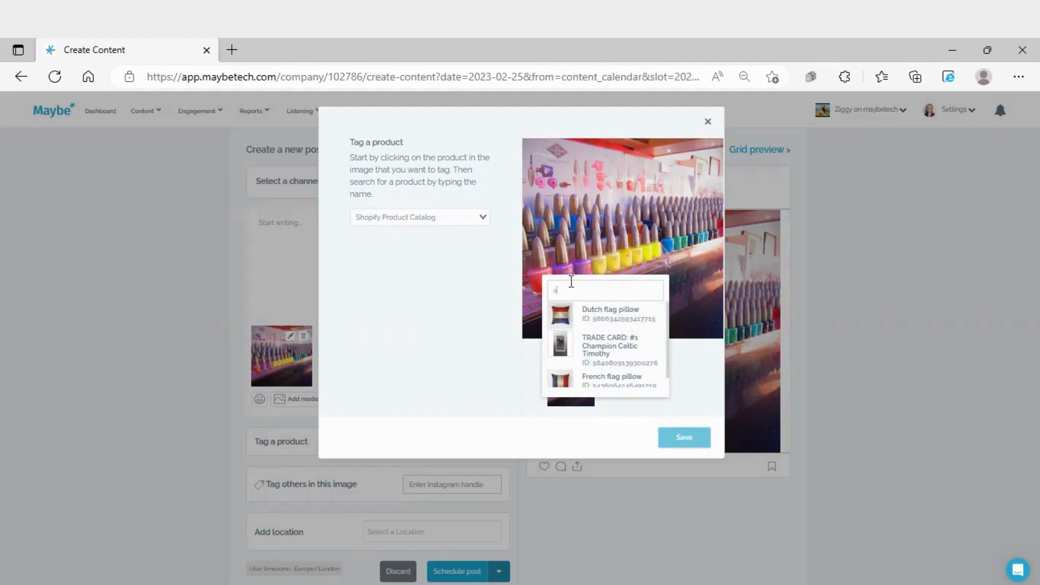
pyautogui.moveTo(595, 323)
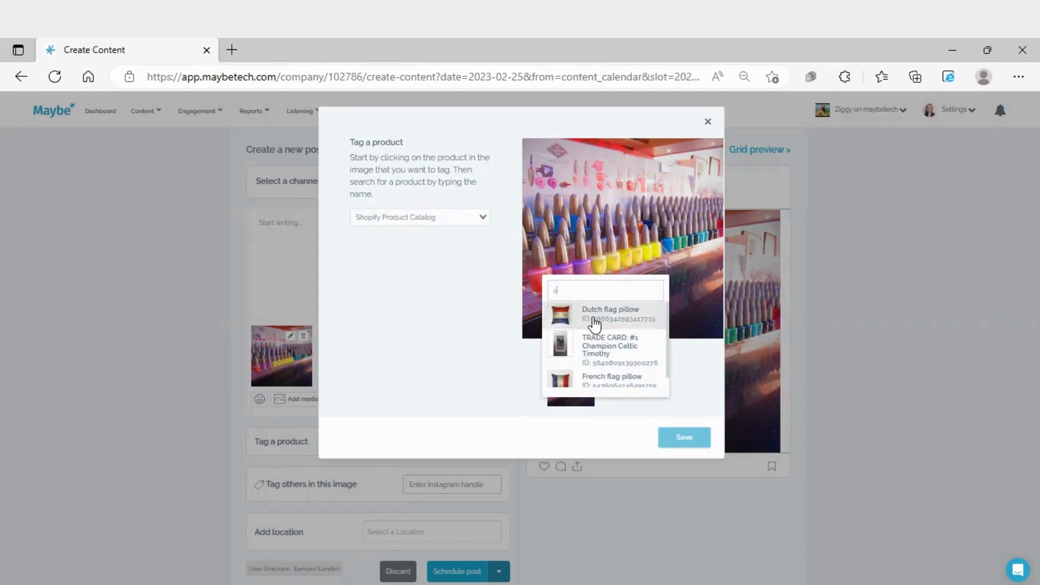
pyautogui.click(609, 313)
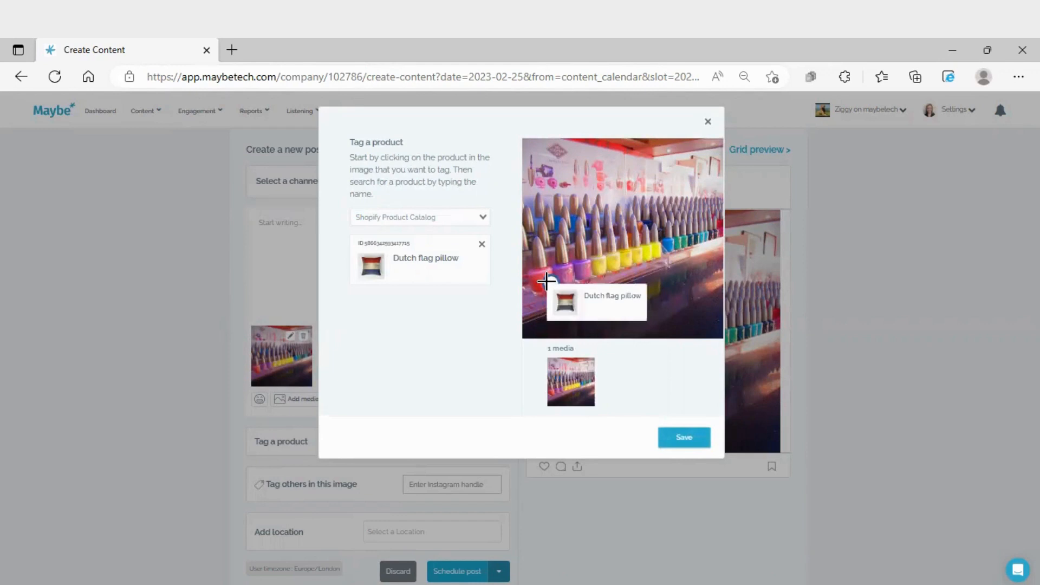
pyautogui.moveTo(549, 285)
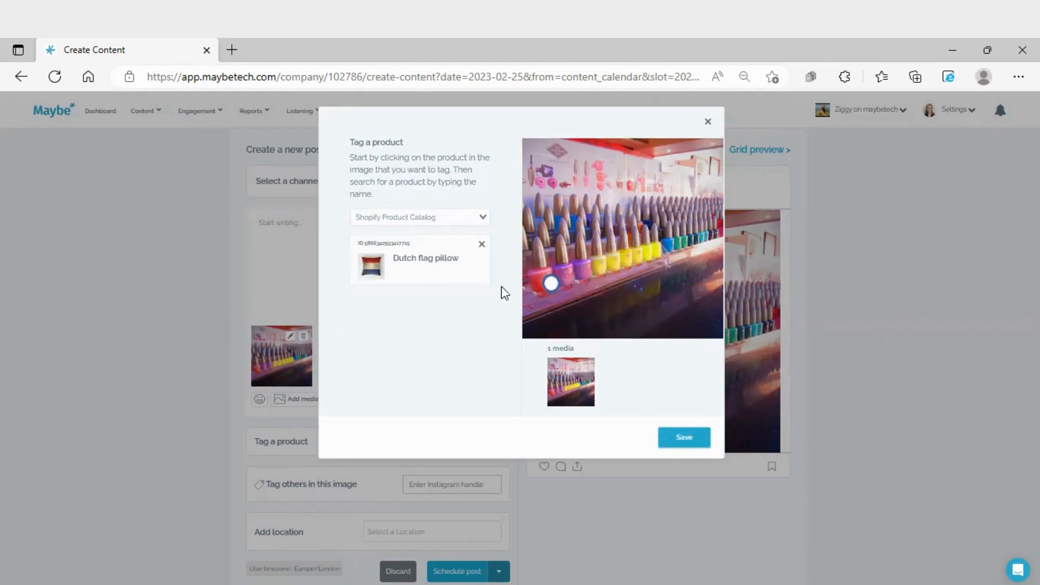
pyautogui.moveTo(551, 297)
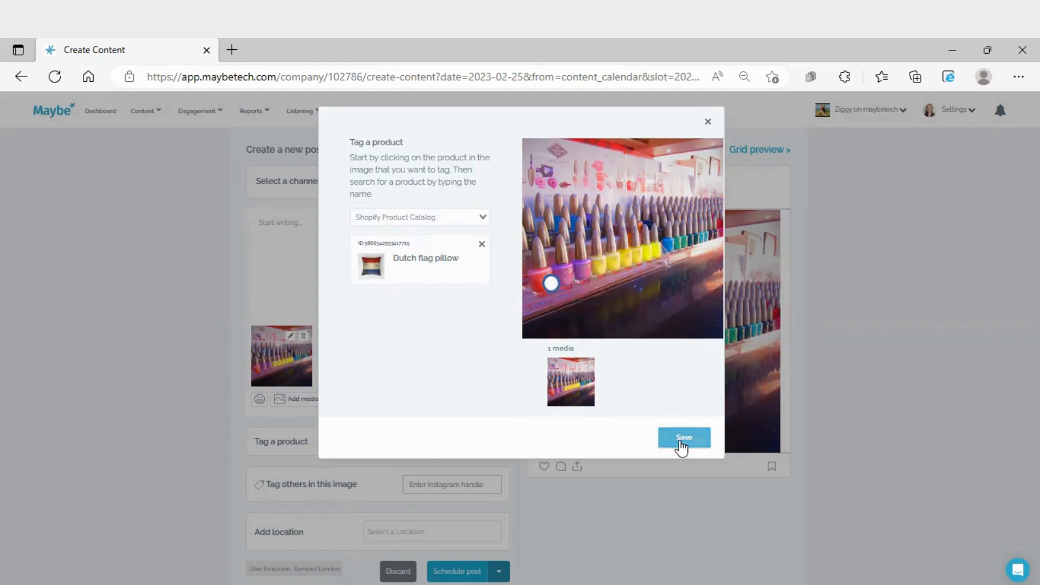
pyautogui.click(684, 437)
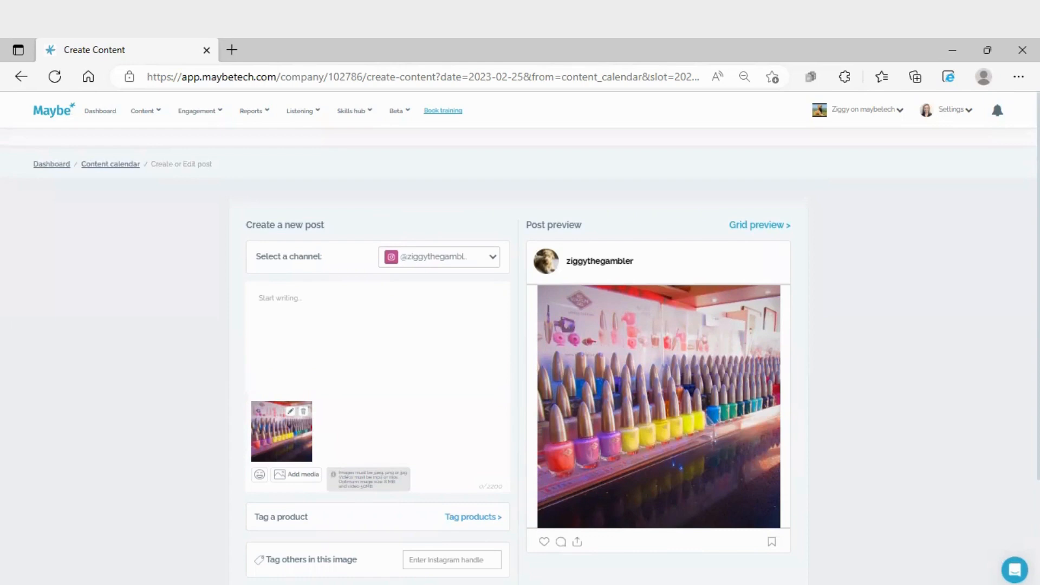
pyautogui.scroll(-3)
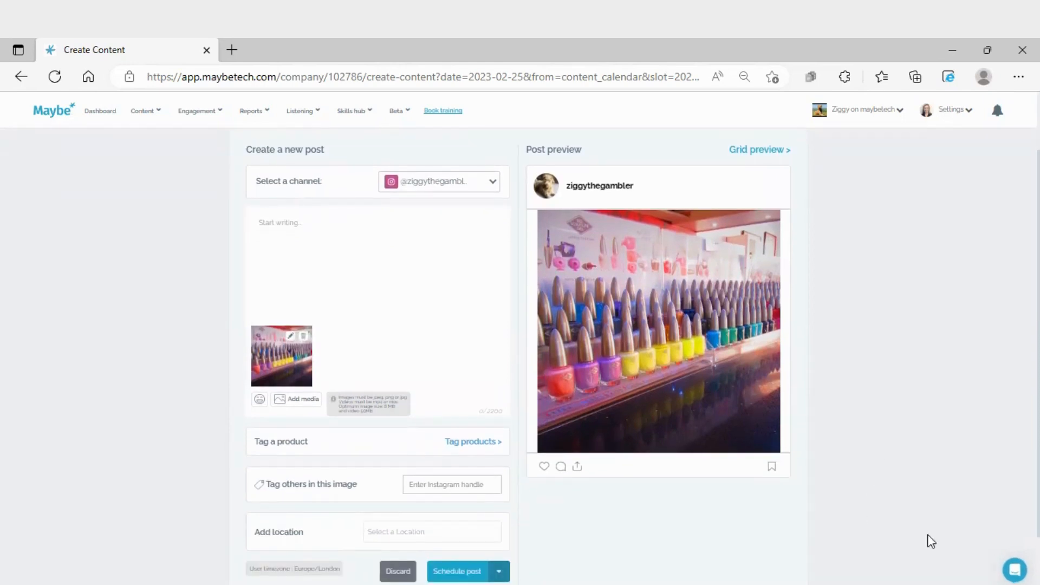
pyautogui.scroll(-3)
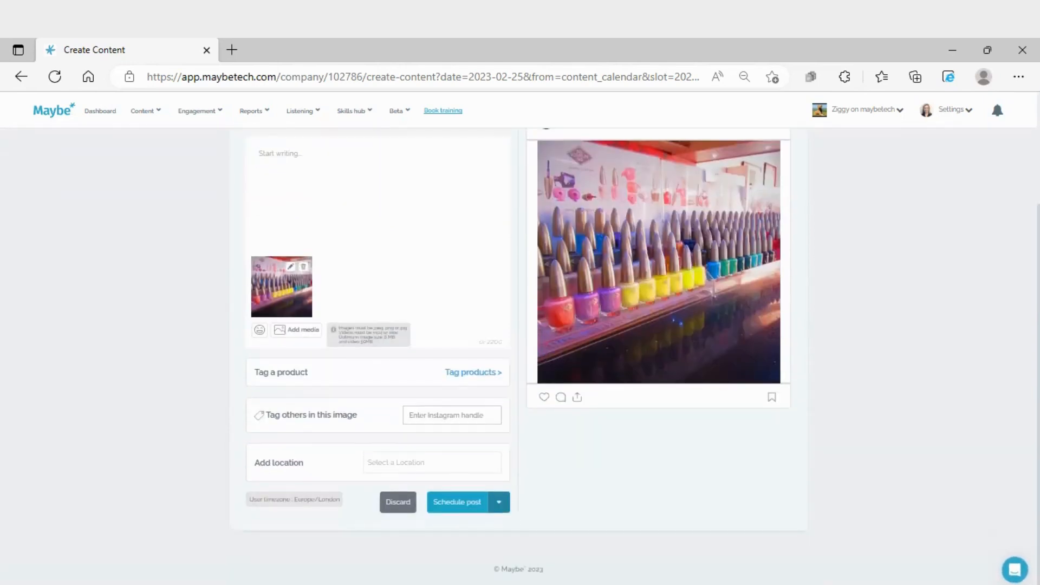
pyautogui.click(319, 211)
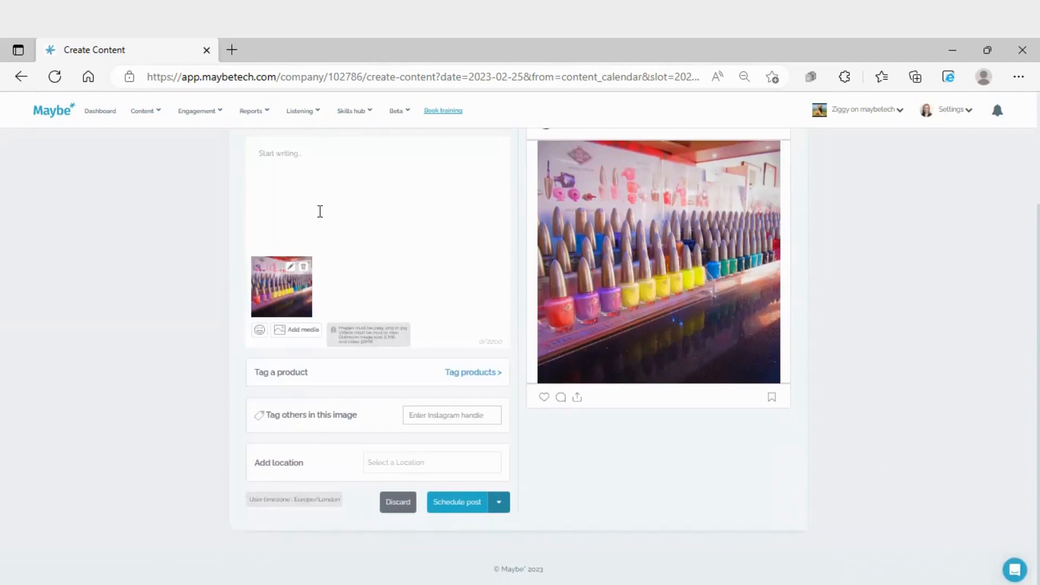